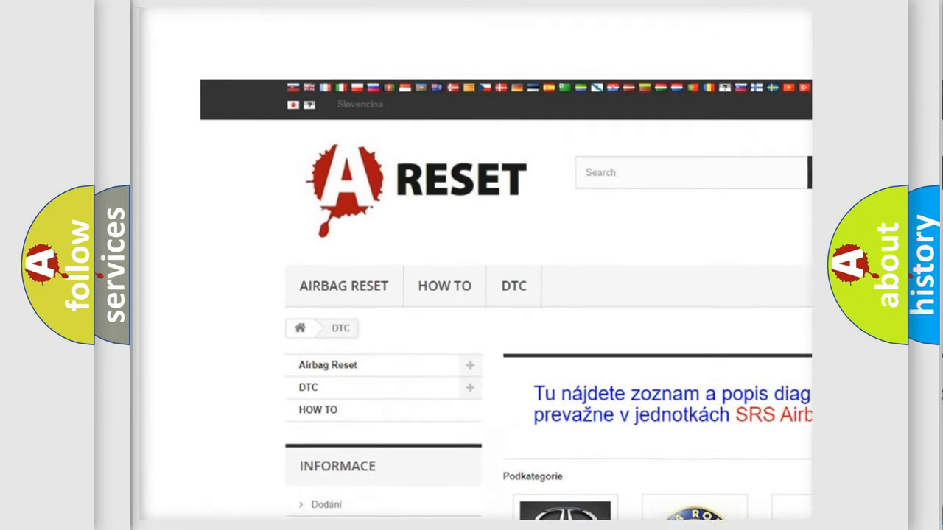
{"action": "scroll", "scroll_direction": "down", "scroll_amount": 3}
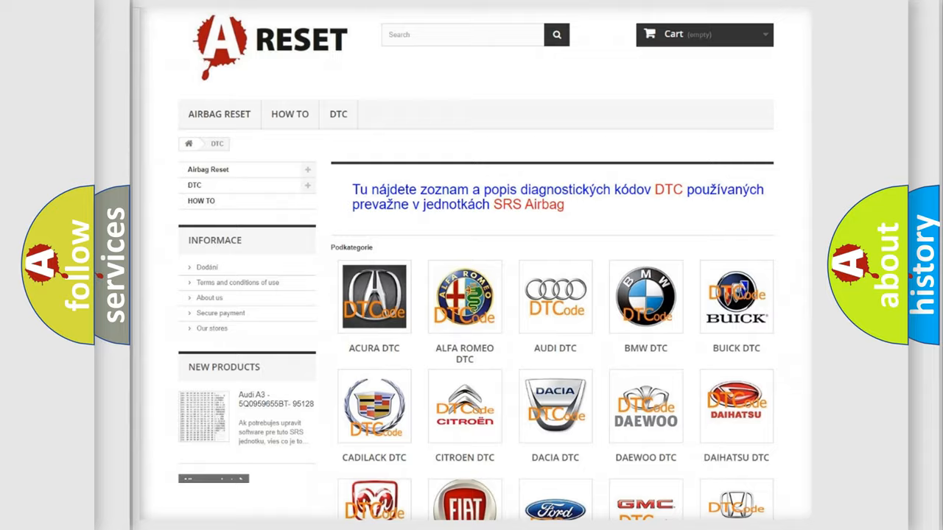
{"action": "scroll", "scroll_direction": "down", "scroll_amount": 3}
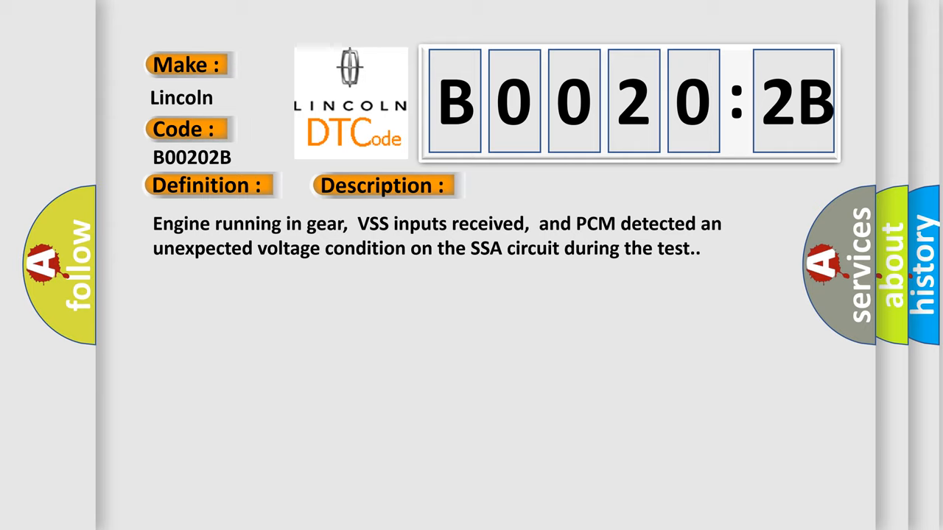
{"action": "left_click", "coordinate": [542, 186]}
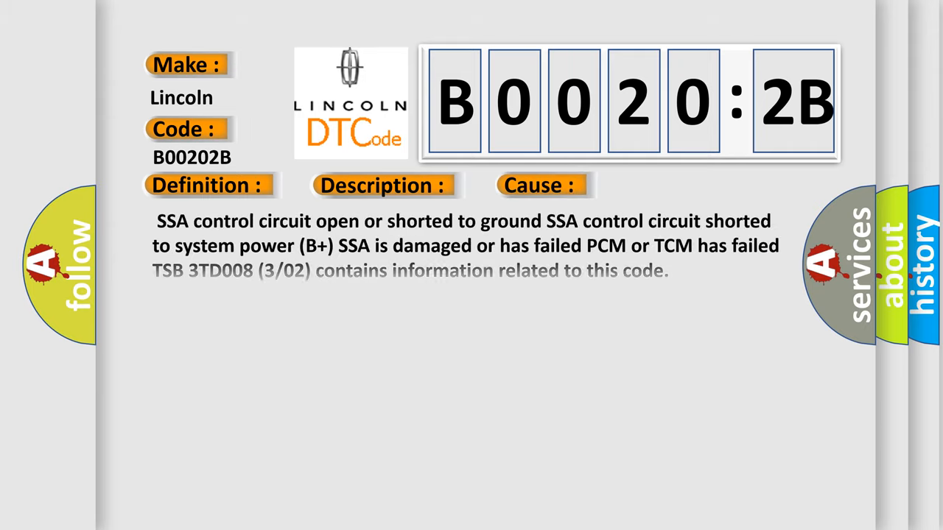